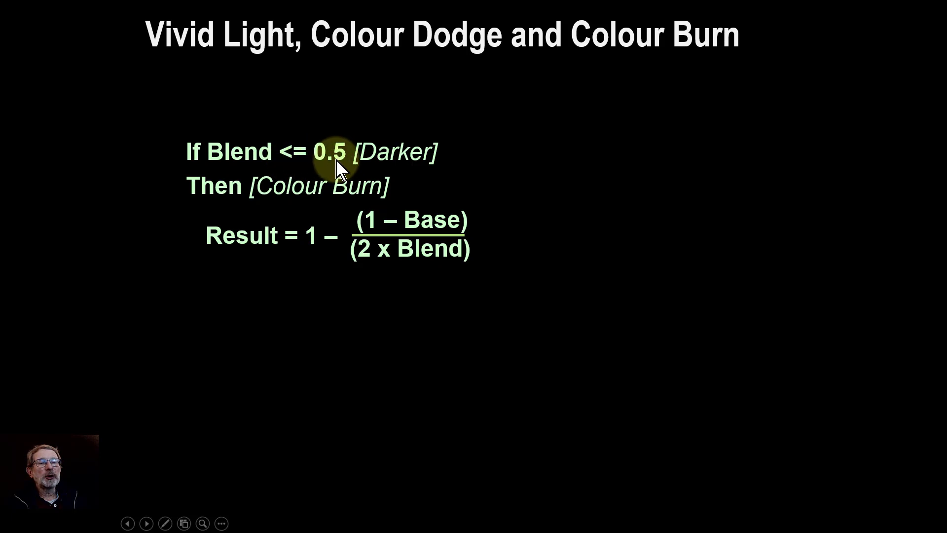
mouse_move(351, 170)
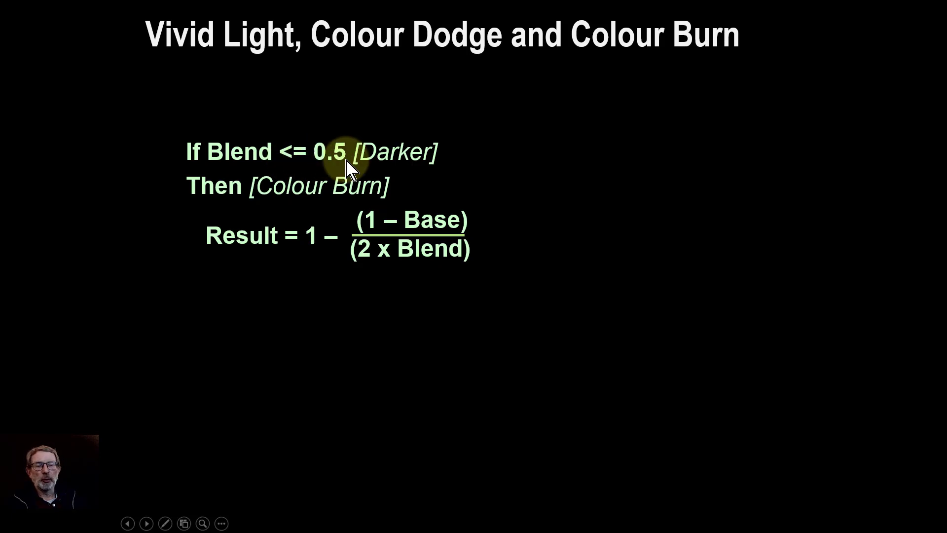
mouse_move(320, 257)
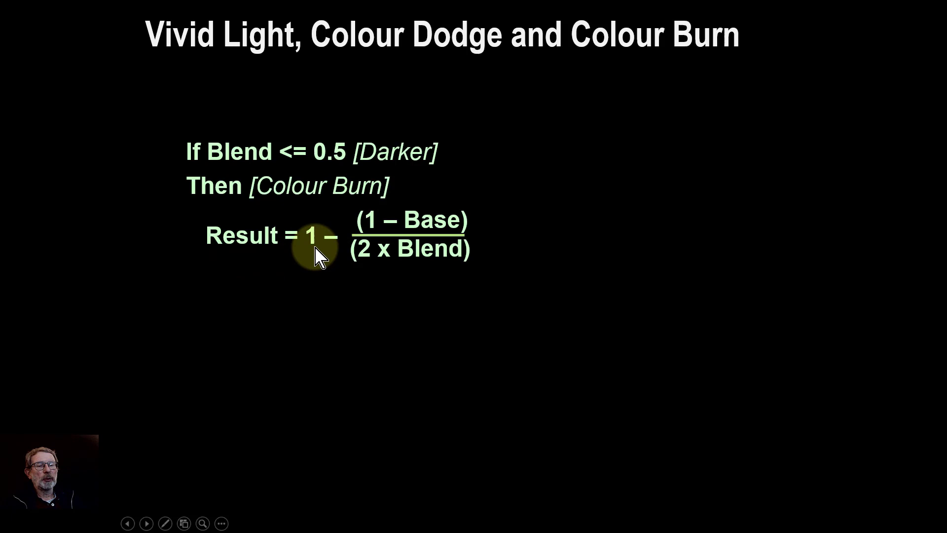
mouse_move(426, 329)
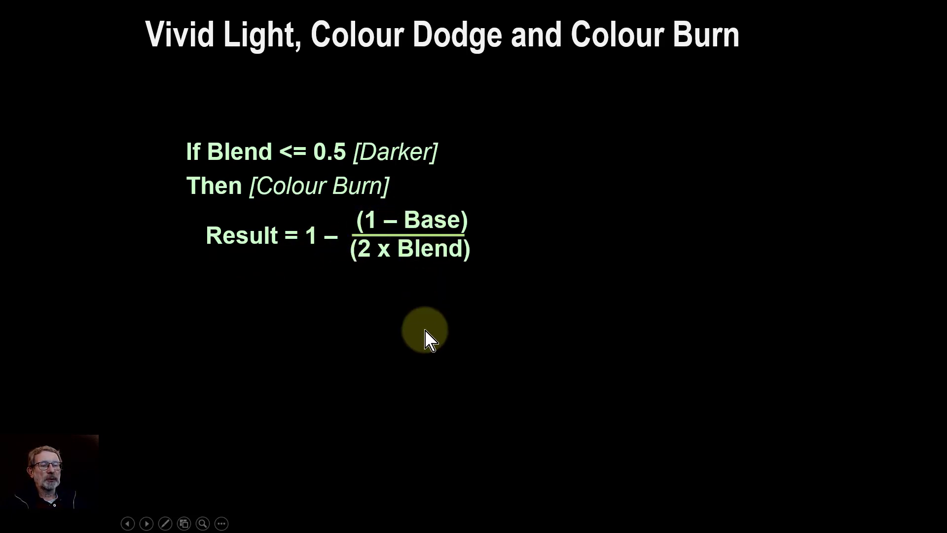
mouse_move(429, 228)
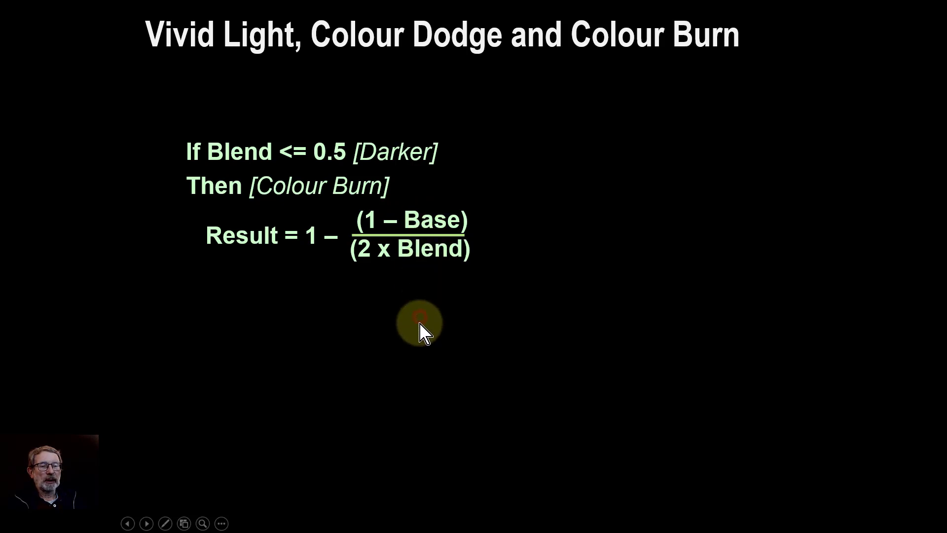
- Reveal the Colour Dodge branch, Result = Base / (1 – 2 x Blend), on the Vivid Light slide
click(420, 326)
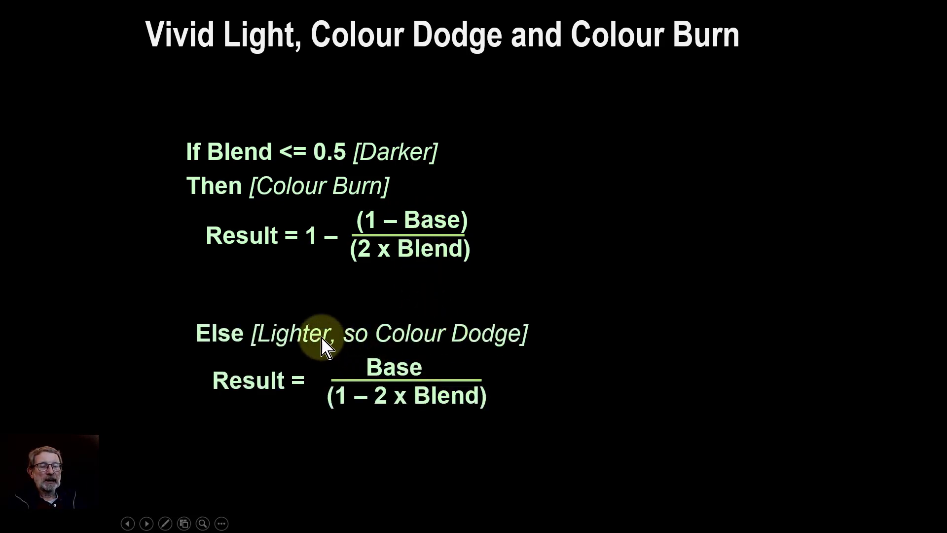
mouse_move(290, 355)
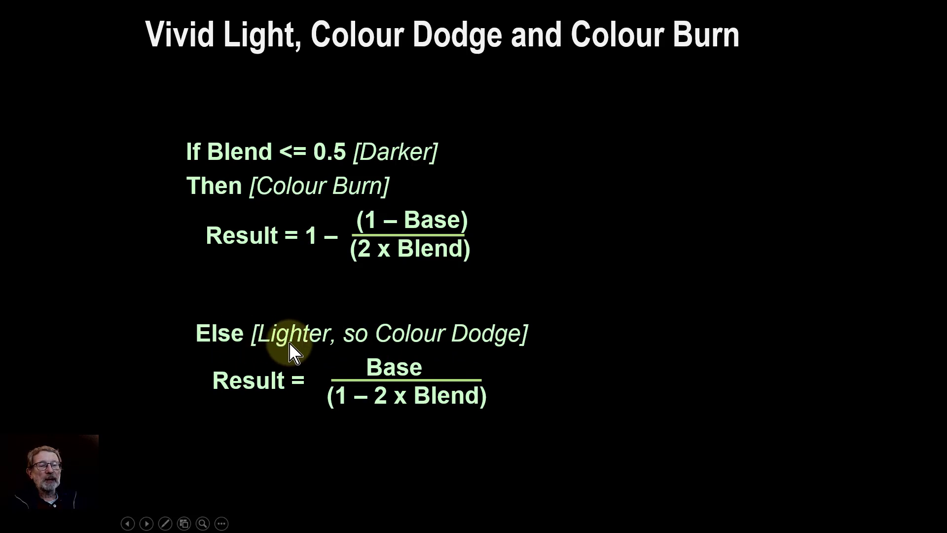
mouse_move(313, 345)
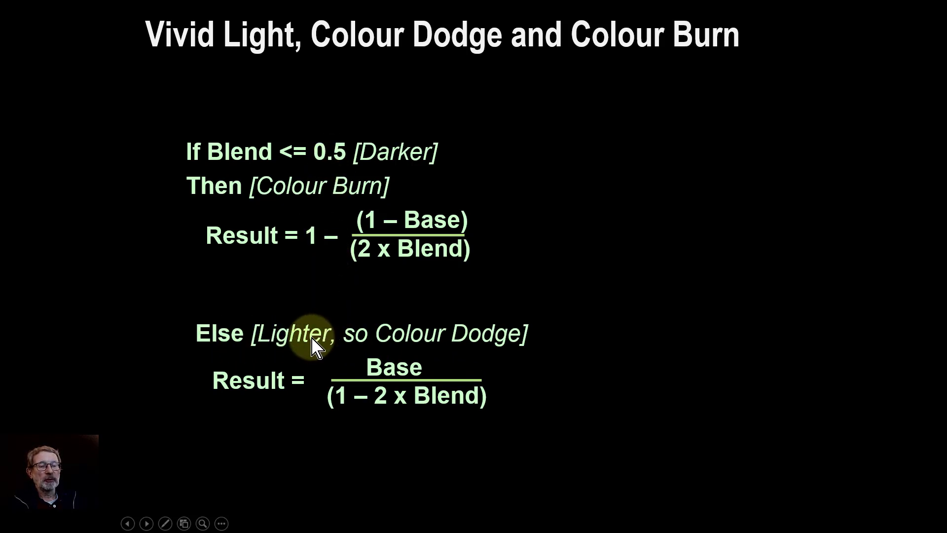
mouse_move(434, 385)
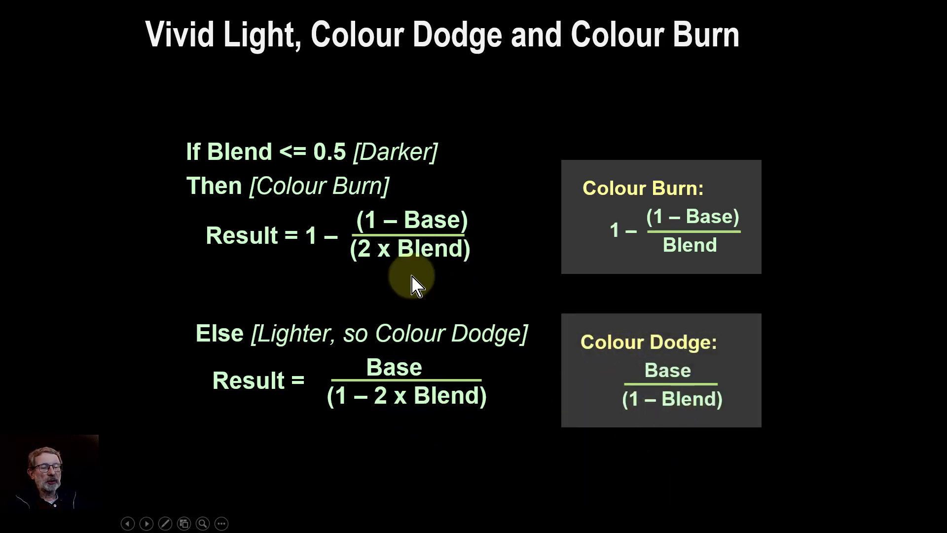
mouse_move(530, 408)
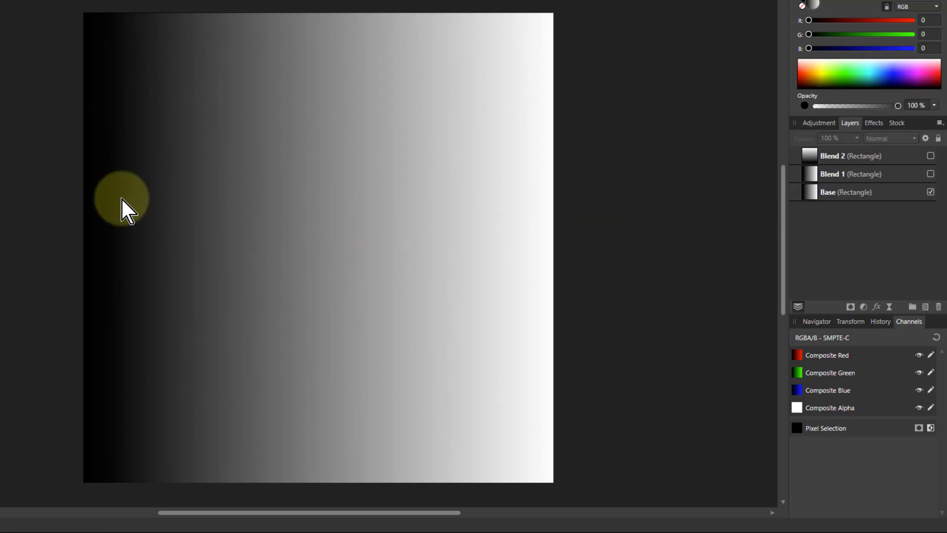
- Switch on the Blend 1 gradient layer over Base and check its blend mode dropdown
drag(121, 199, 338, 272)
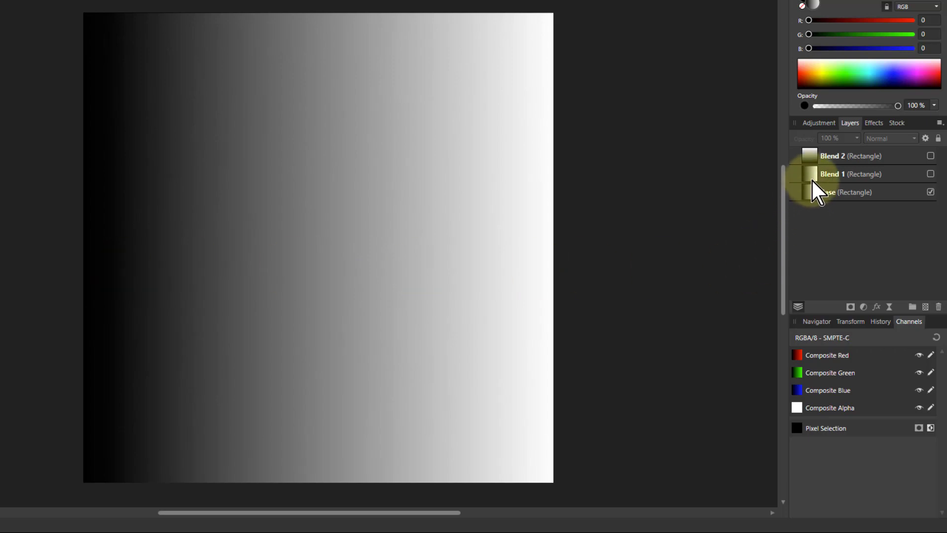
click(865, 173)
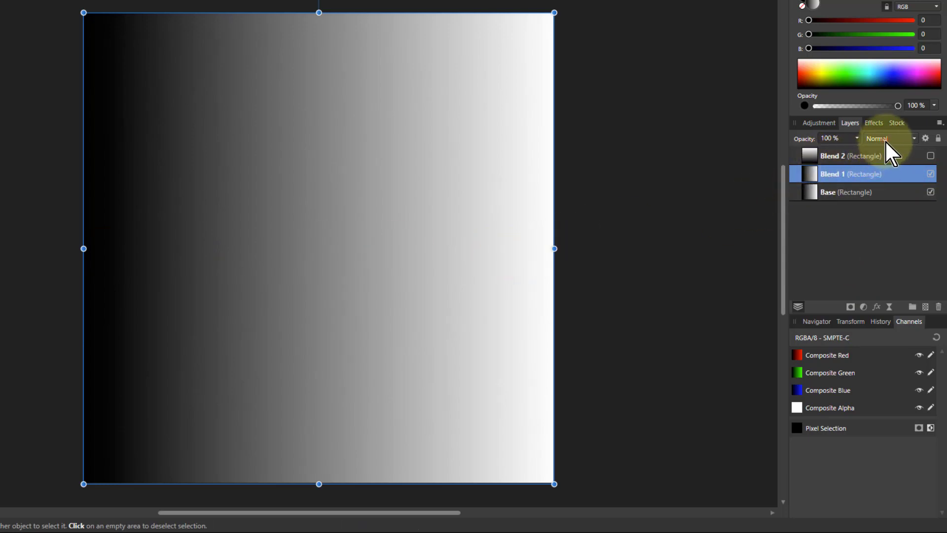
click(890, 138)
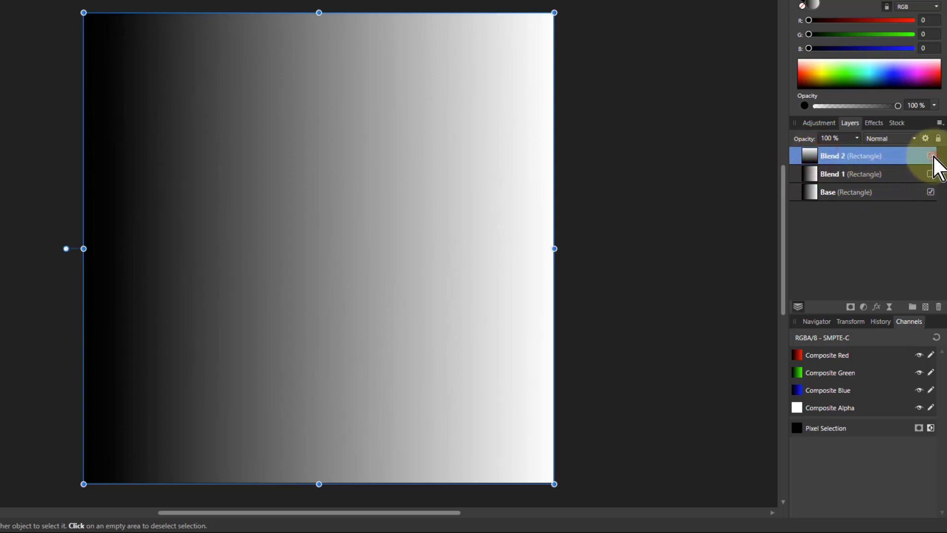
- Make Blend 2's vertical gradient visible and preview Colour Burn's harsh diagonal split
click(928, 157)
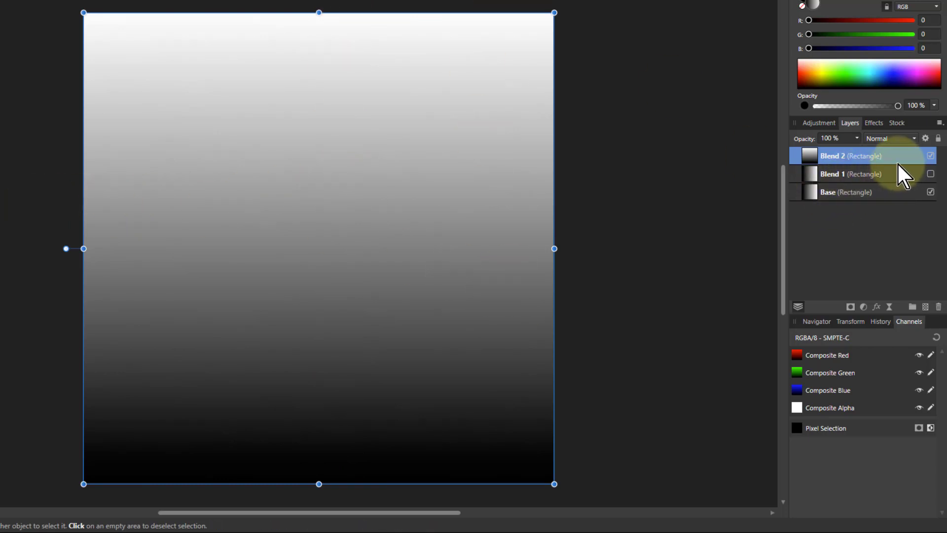
click(890, 138)
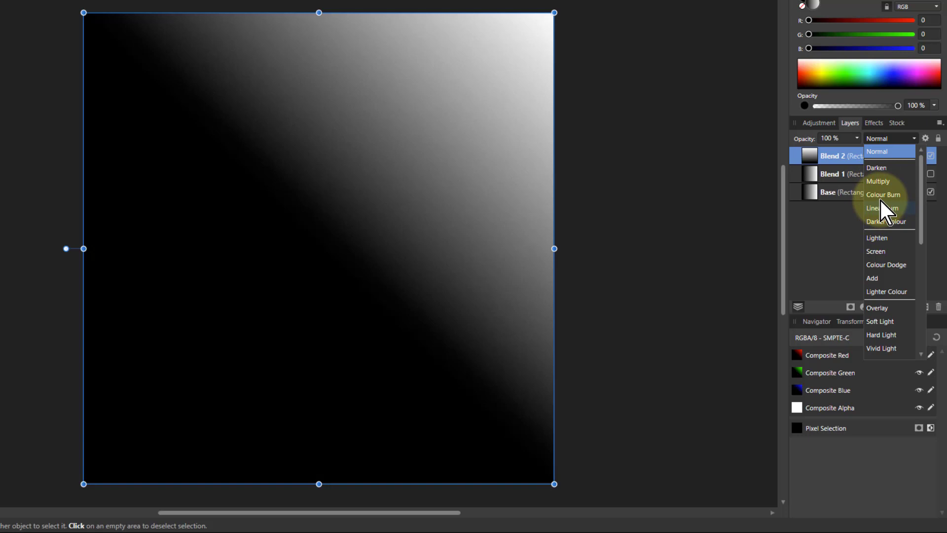
click(884, 194)
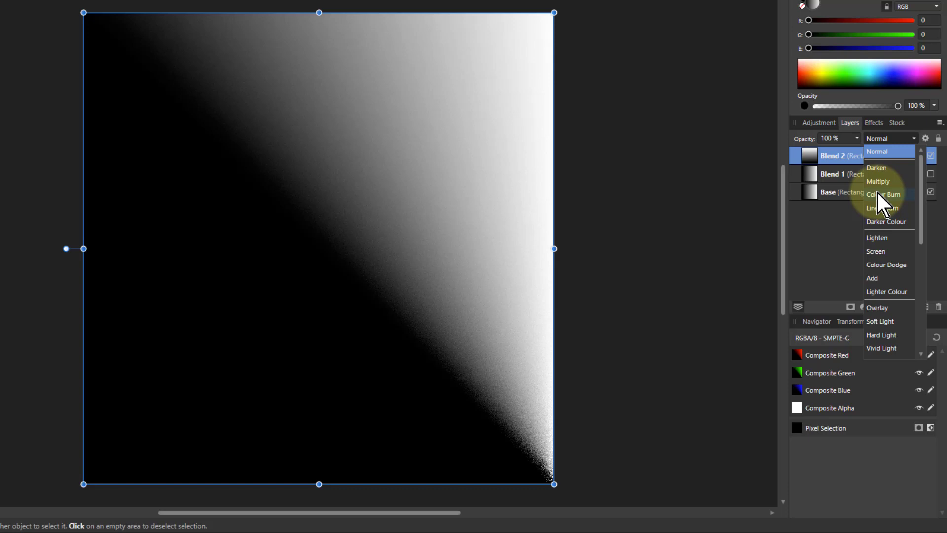
mouse_move(883, 207)
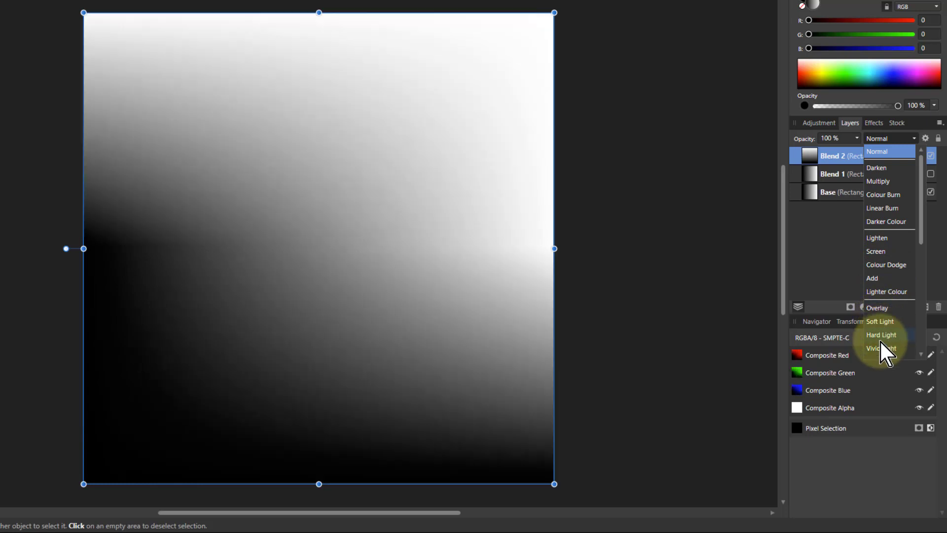
- Set Blend 2 to Vivid Light over Base, producing a grainy diagonal black-to-white split
click(879, 347)
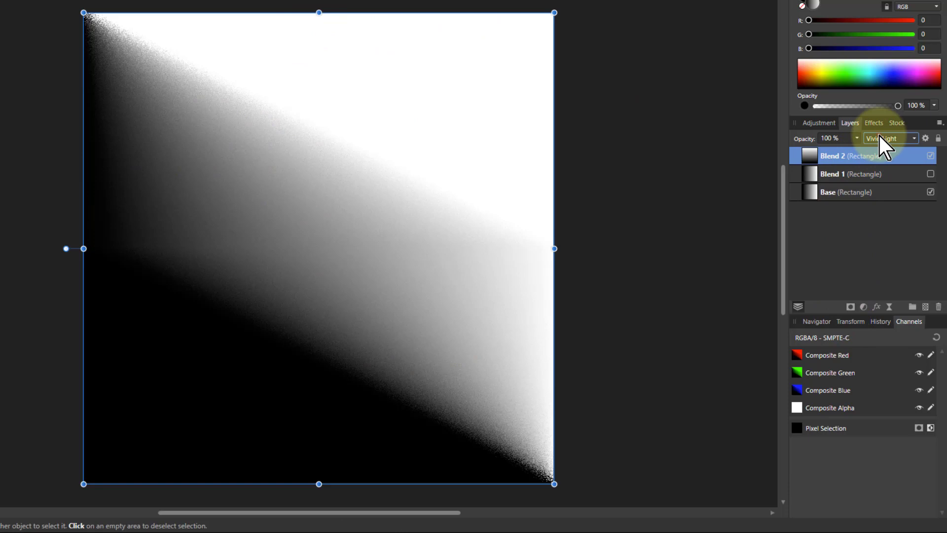
click(889, 138)
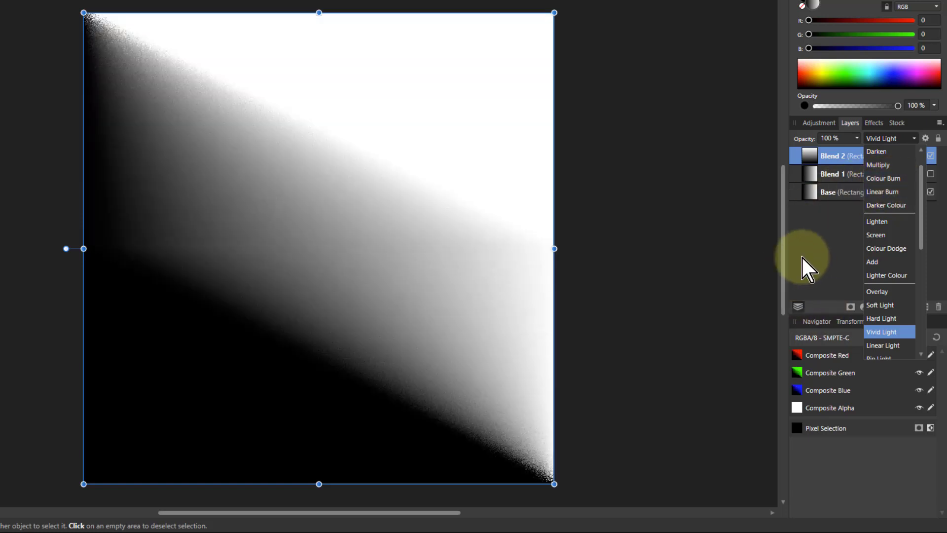
mouse_move(389, 119)
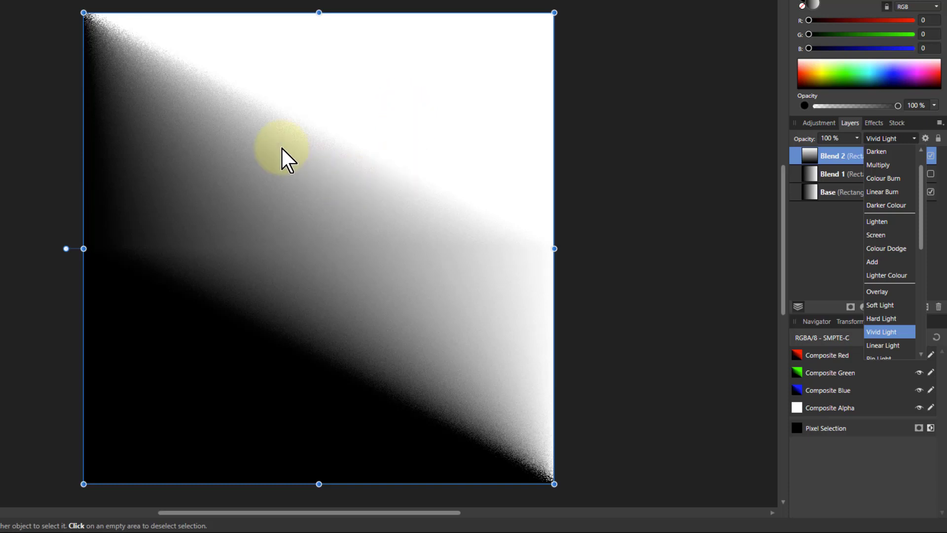
mouse_move(470, 320)
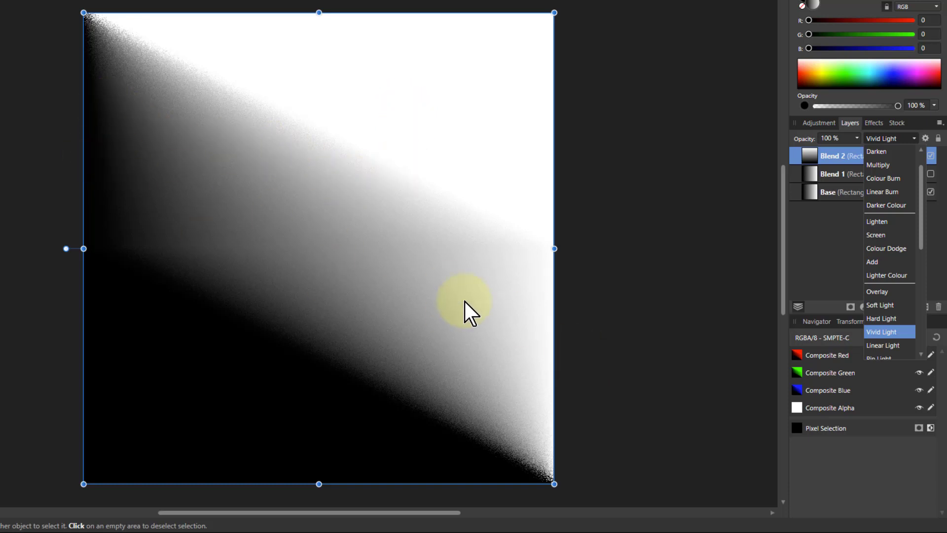
mouse_move(301, 491)
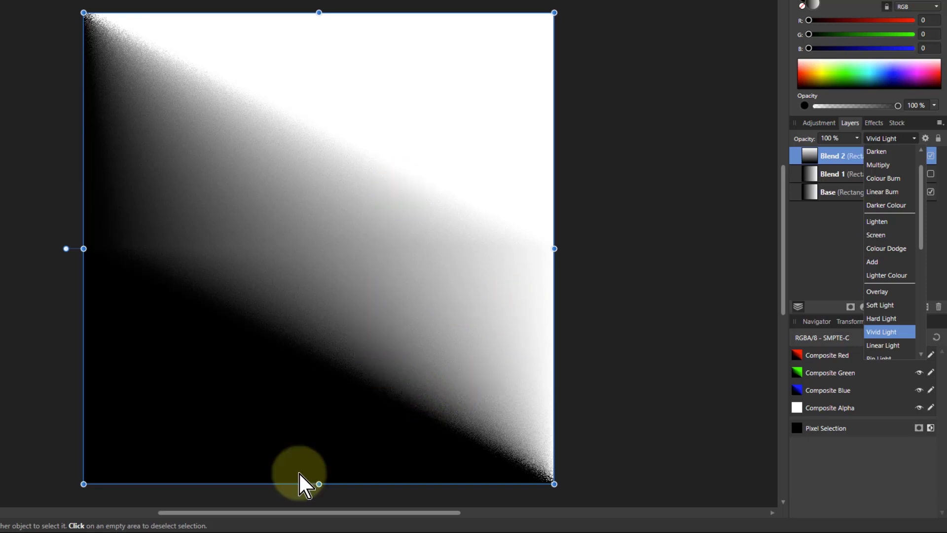
mouse_move(589, 166)
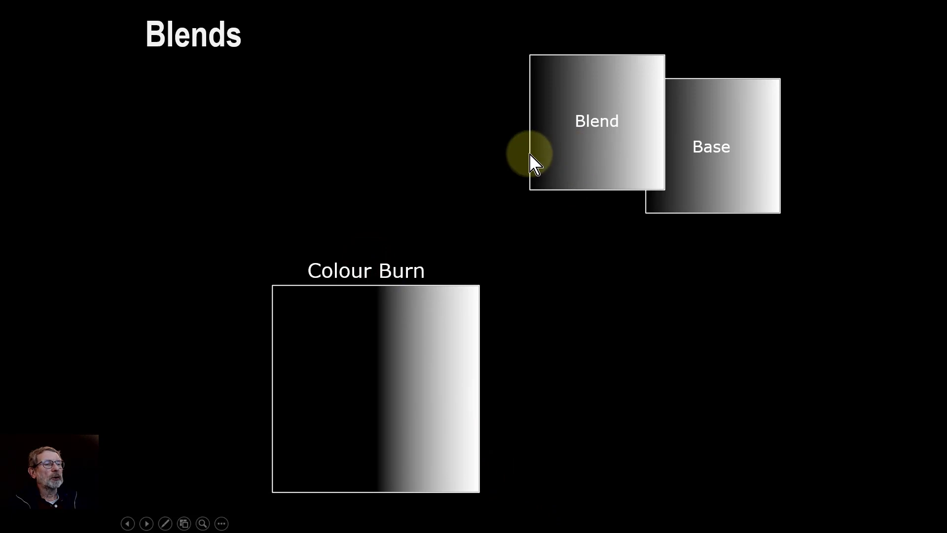
mouse_move(557, 179)
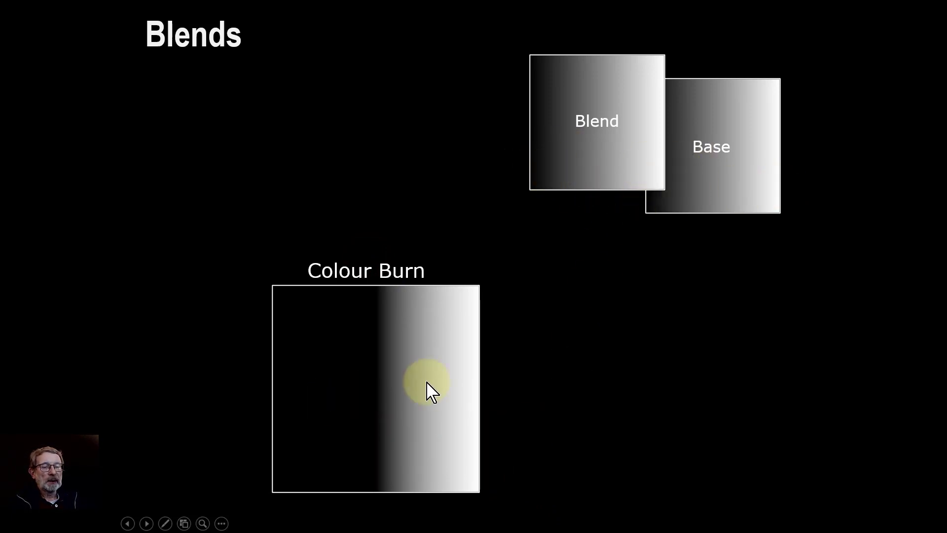
- Advance the Blends slide to show the Colour Dodge and Vivid Light result squares
drag(429, 384, 365, 390)
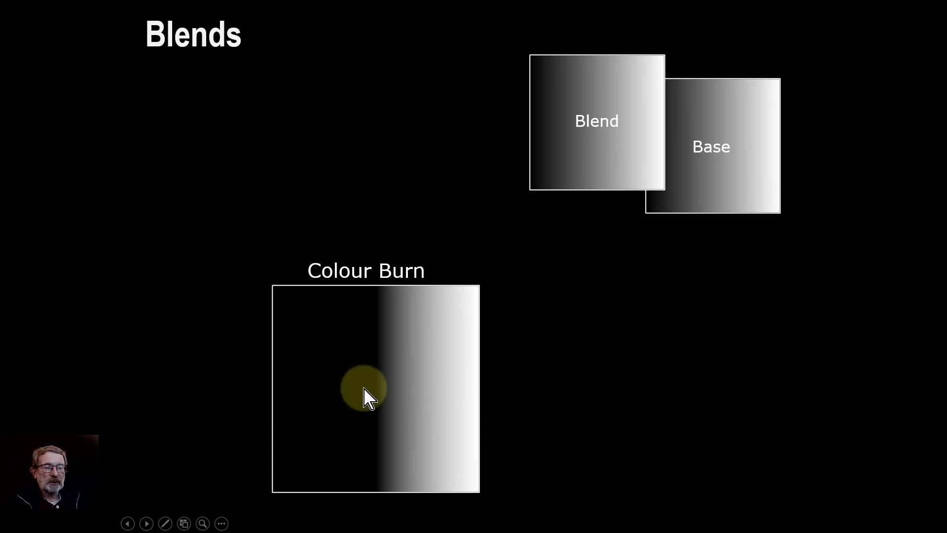
drag(362, 388, 541, 388)
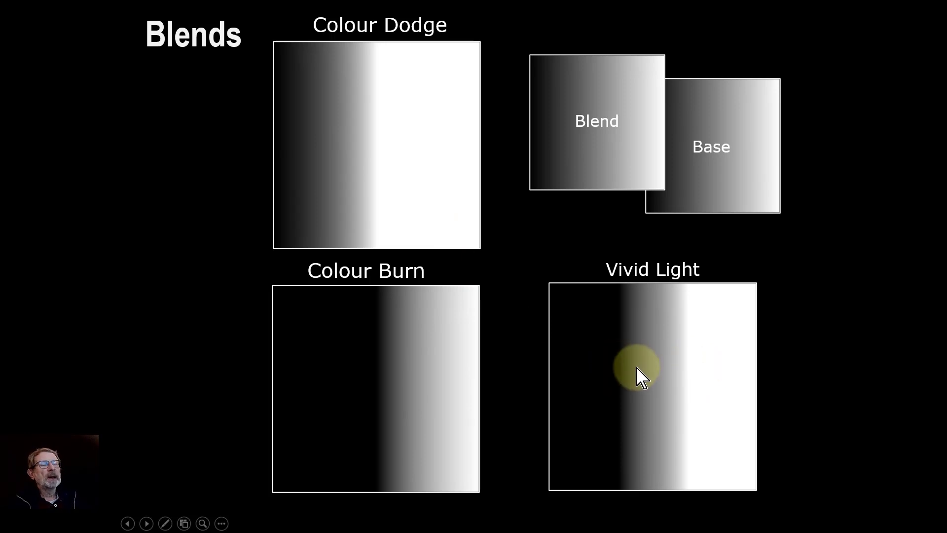
mouse_move(663, 402)
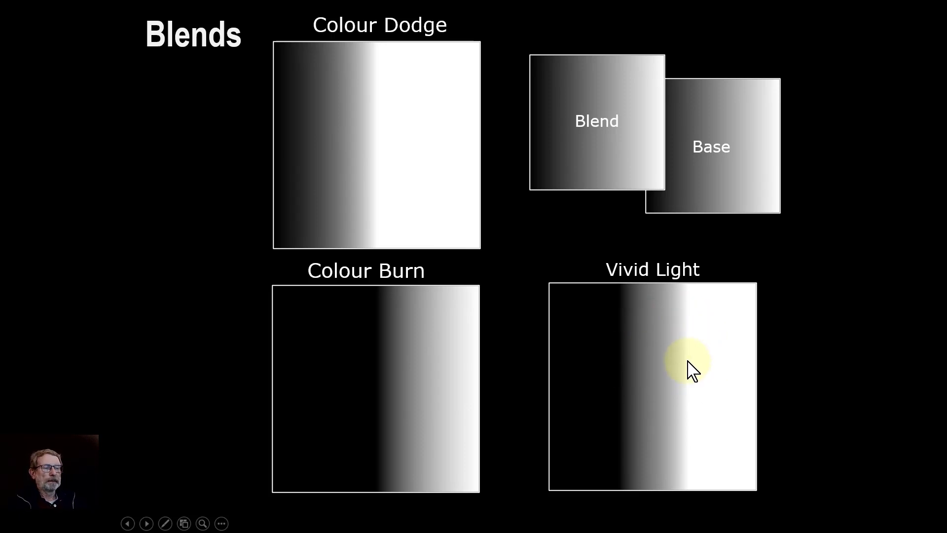
mouse_move(537, 362)
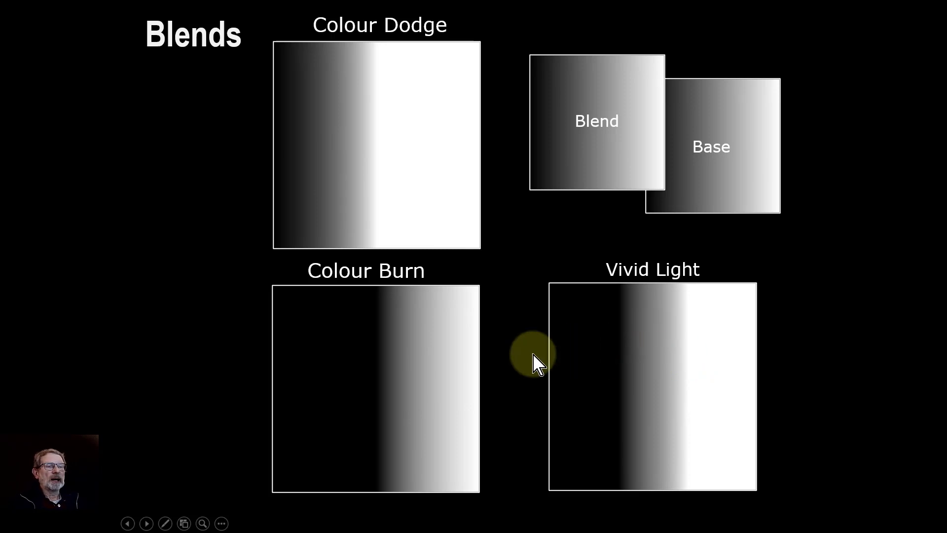
mouse_move(667, 381)
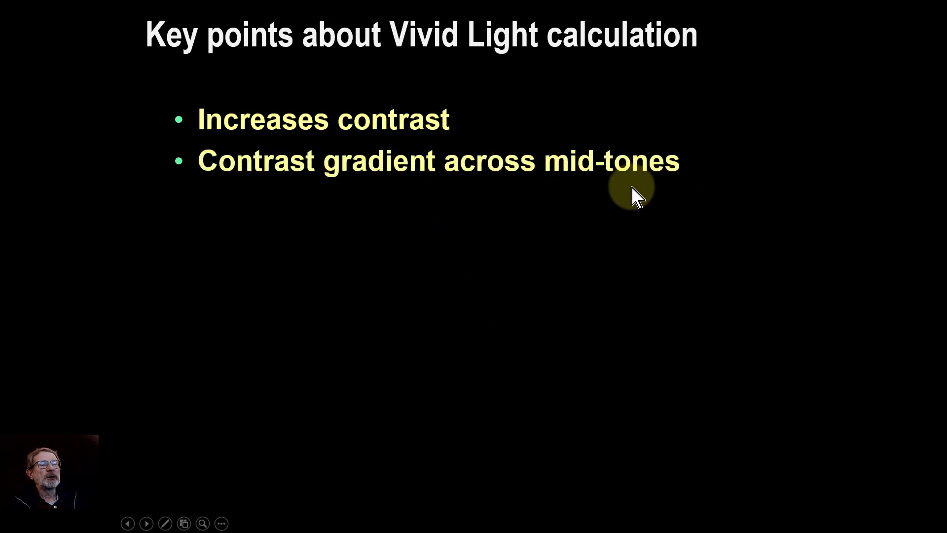
mouse_move(294, 359)
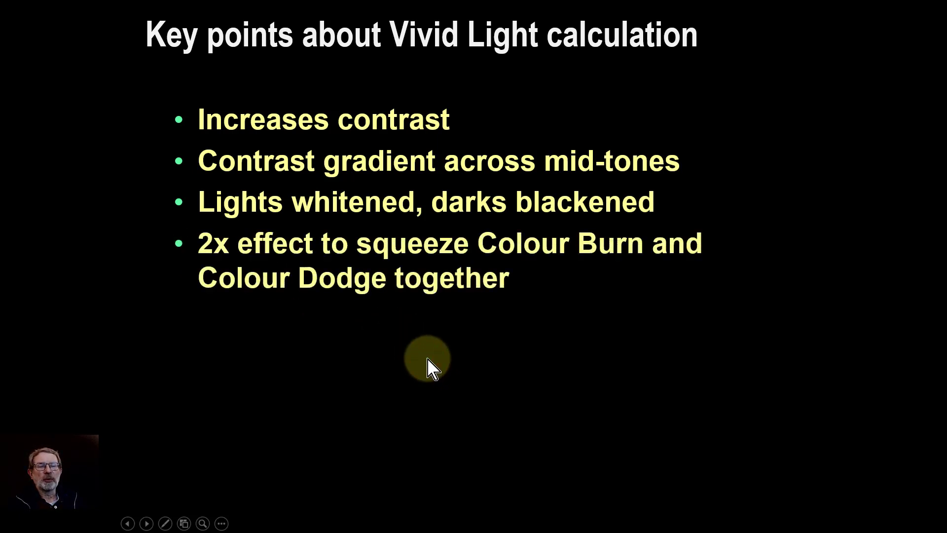
mouse_move(444, 376)
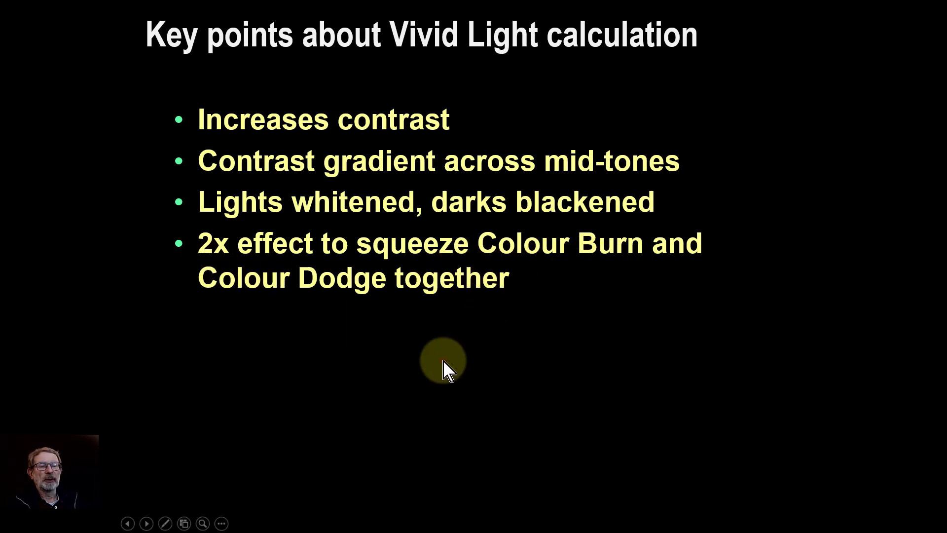